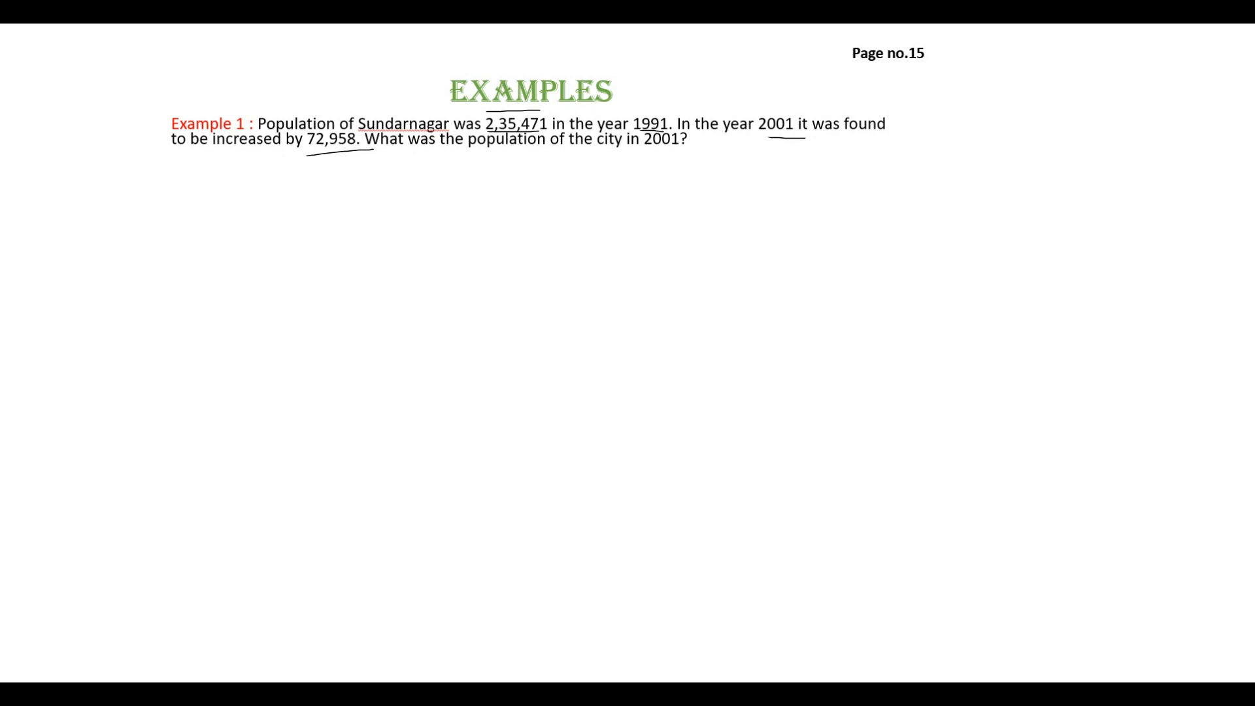
Draw a pen-ink loop around "increased" in the Example 1 problem text
drag(200, 136, 289, 157)
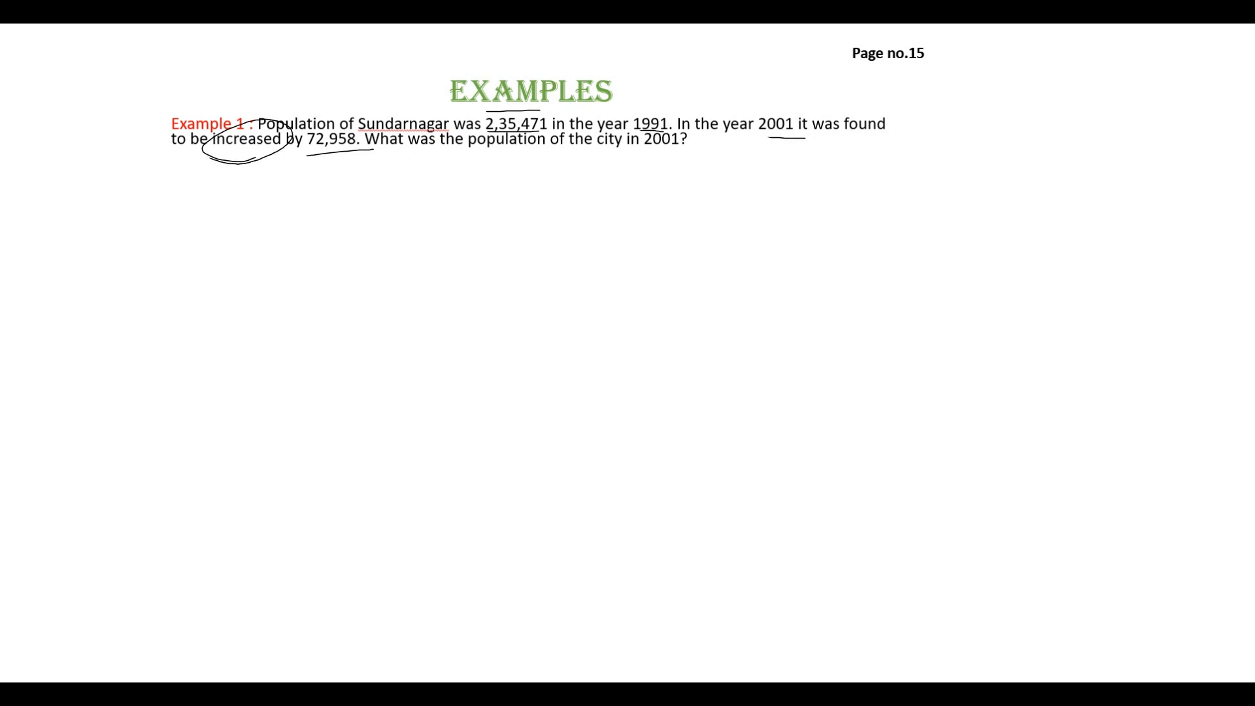